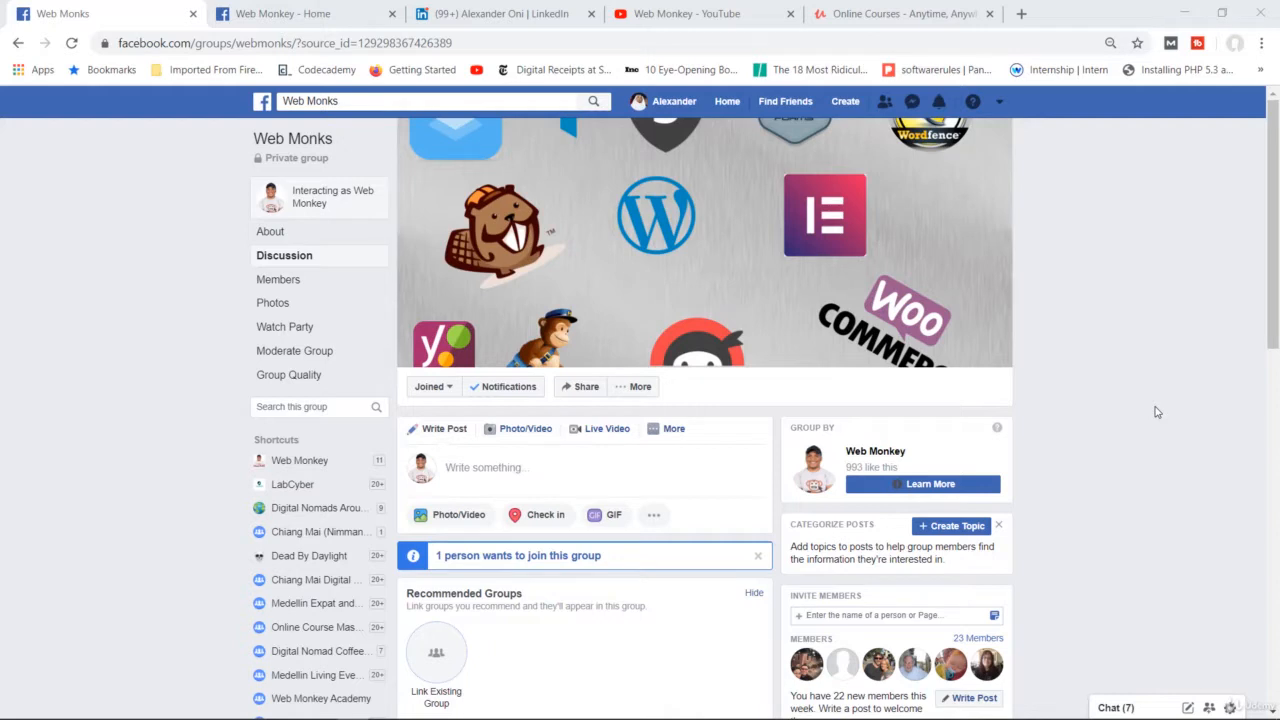
{"action": "mouse_move", "coordinate": [292, 138]}
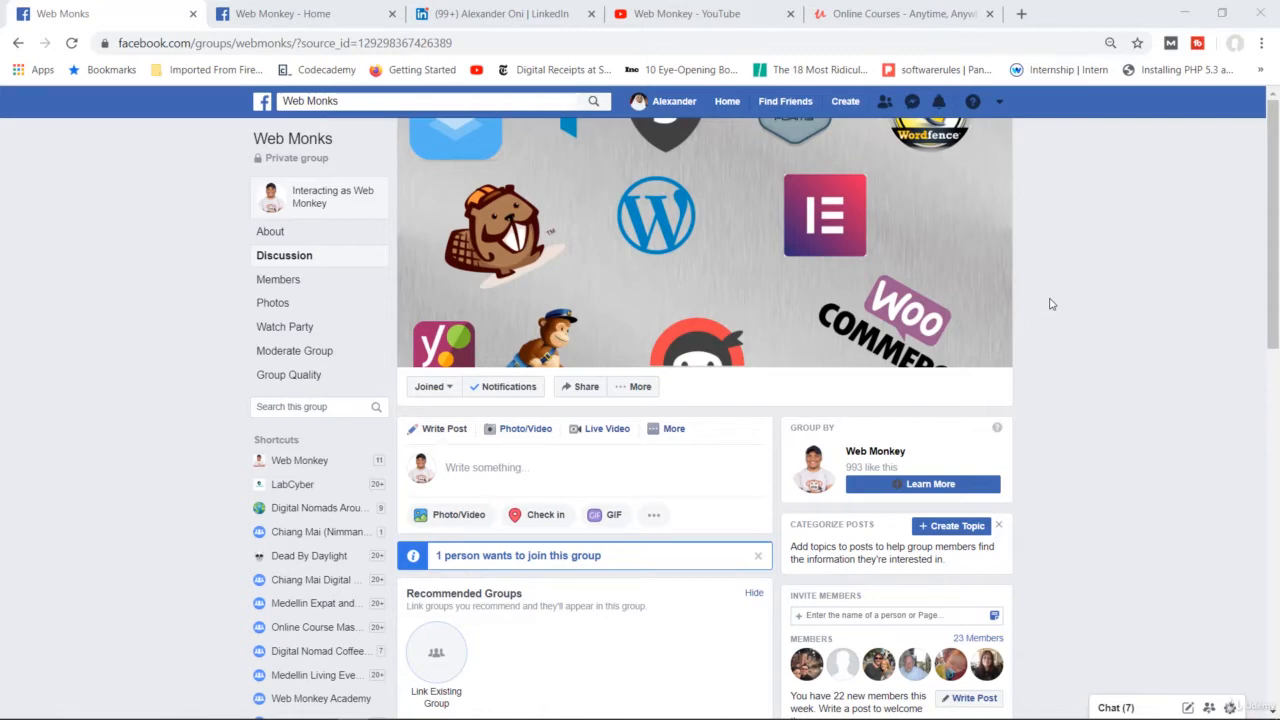
{"action": "mouse_move", "coordinate": [952, 94]}
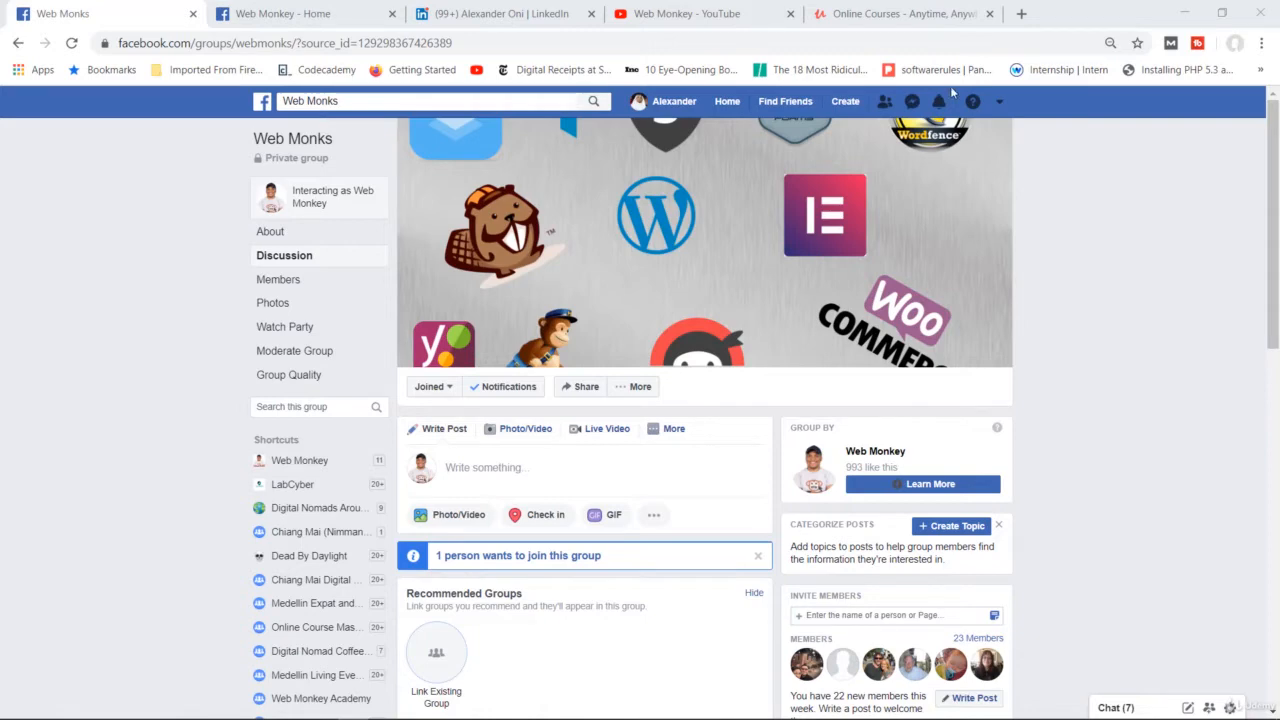
- Check the Udemy instructor notifications, then return to the Web Monks Facebook group tab
{"action": "left_click", "coordinate": [900, 12]}
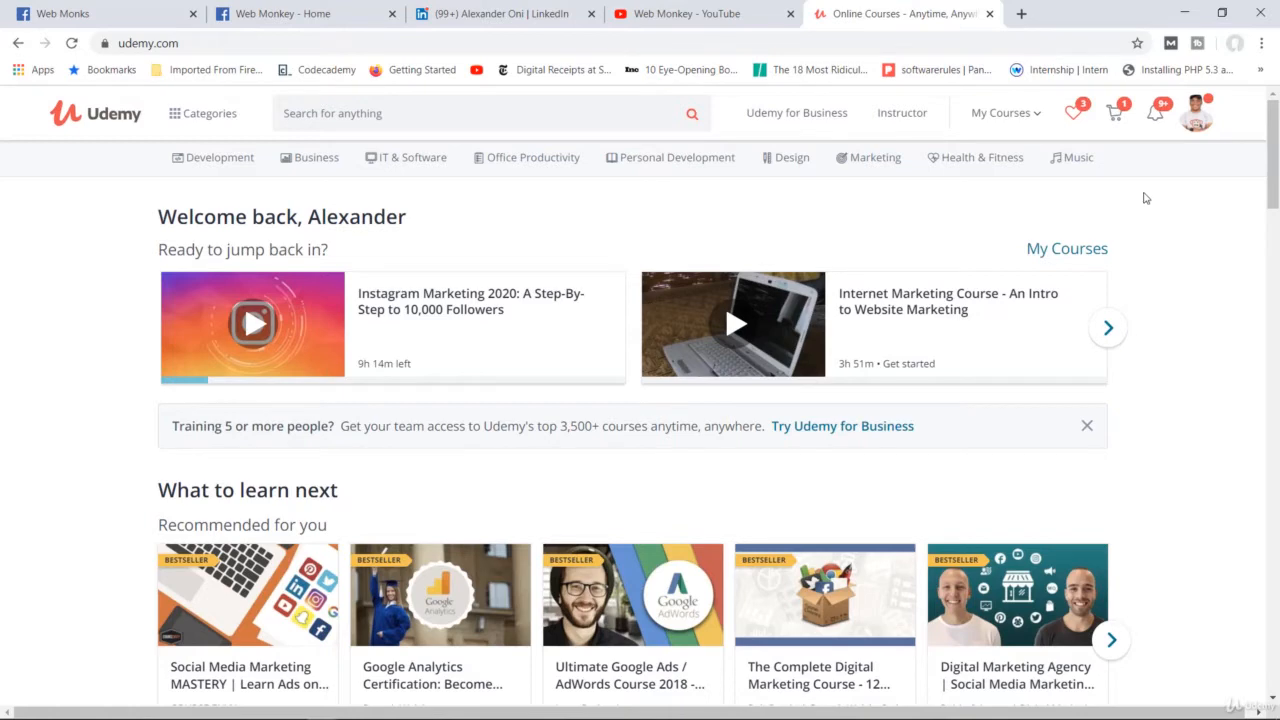
{"action": "left_click", "coordinate": [1156, 112]}
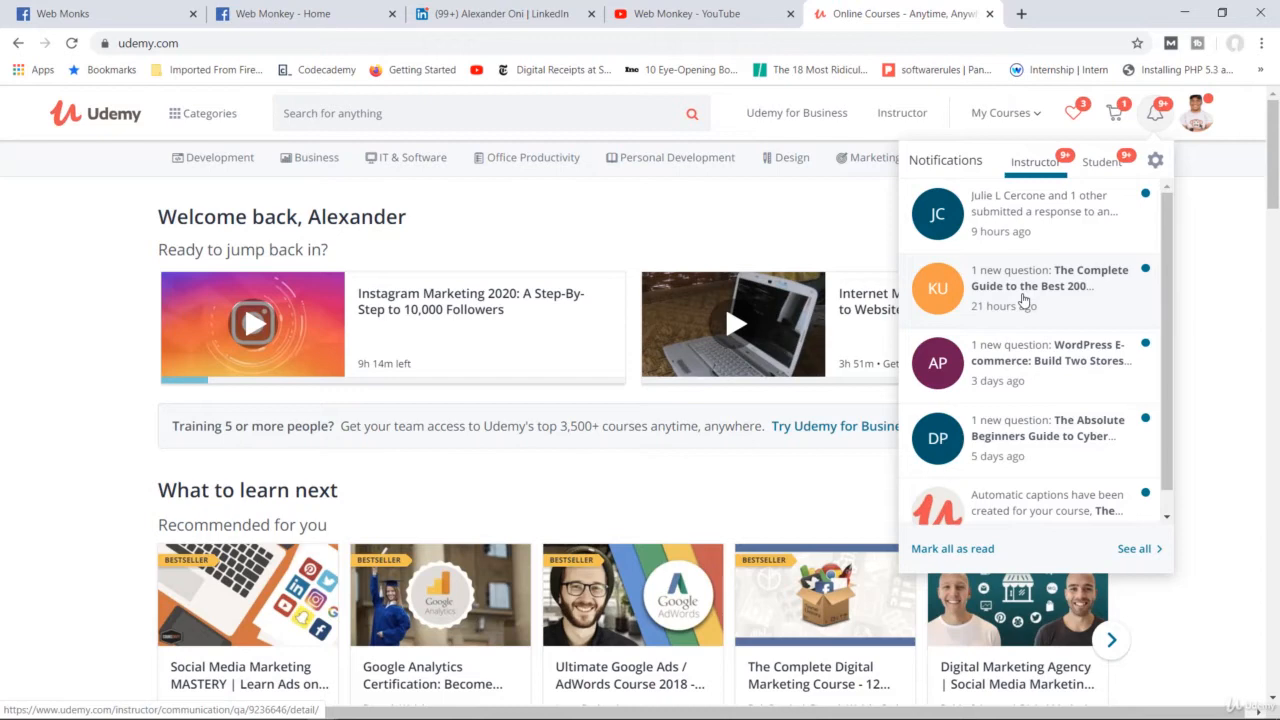
{"action": "left_click", "coordinate": [100, 12]}
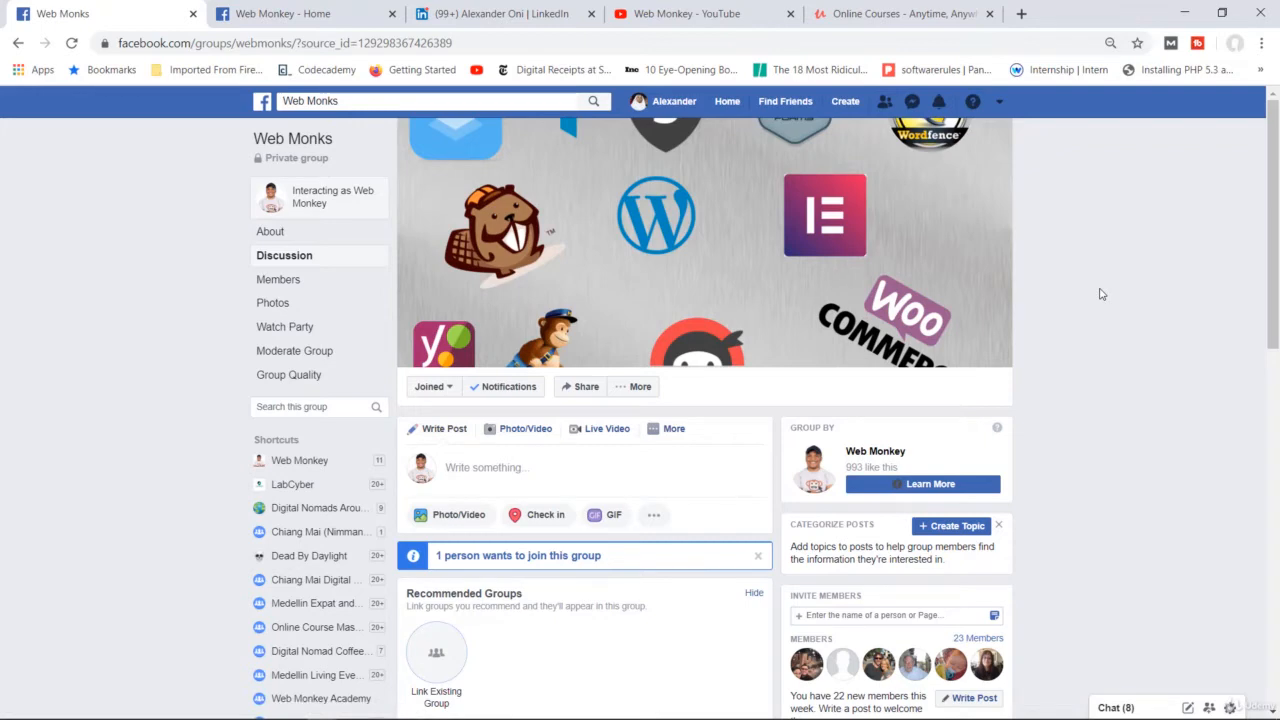
{"action": "mouse_move", "coordinate": [594, 202]}
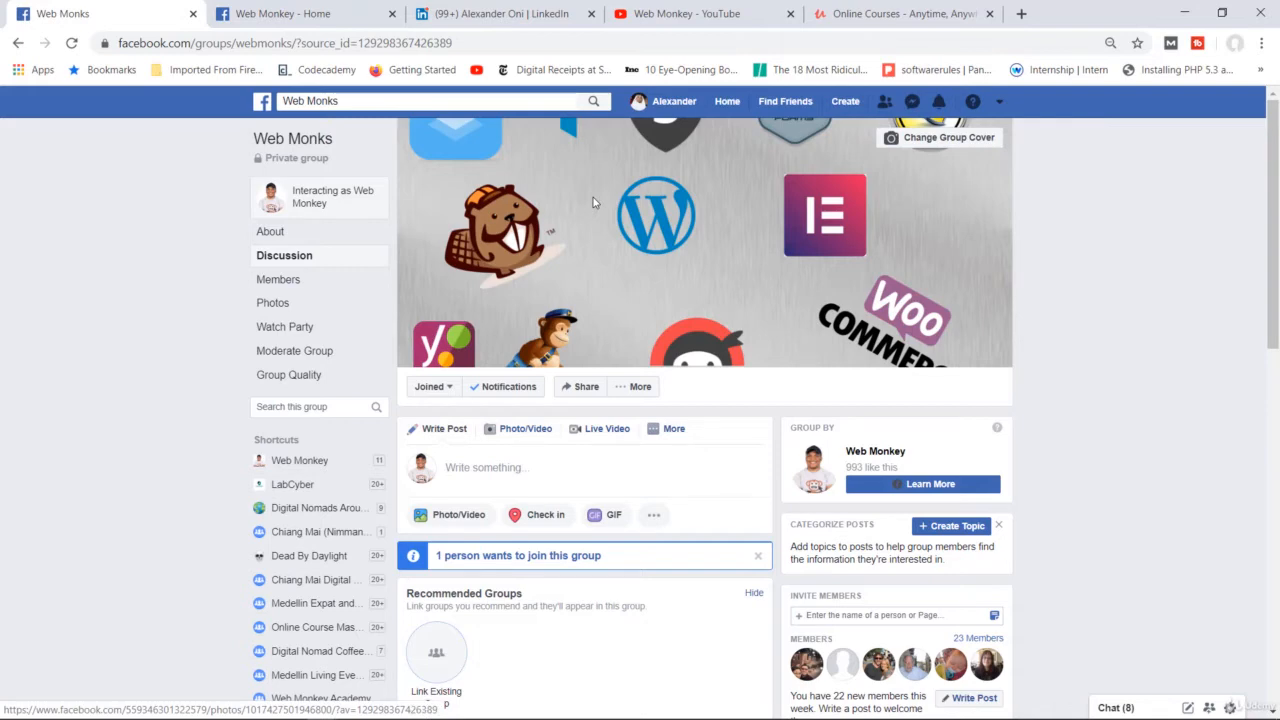
{"action": "mouse_move", "coordinate": [640, 168]}
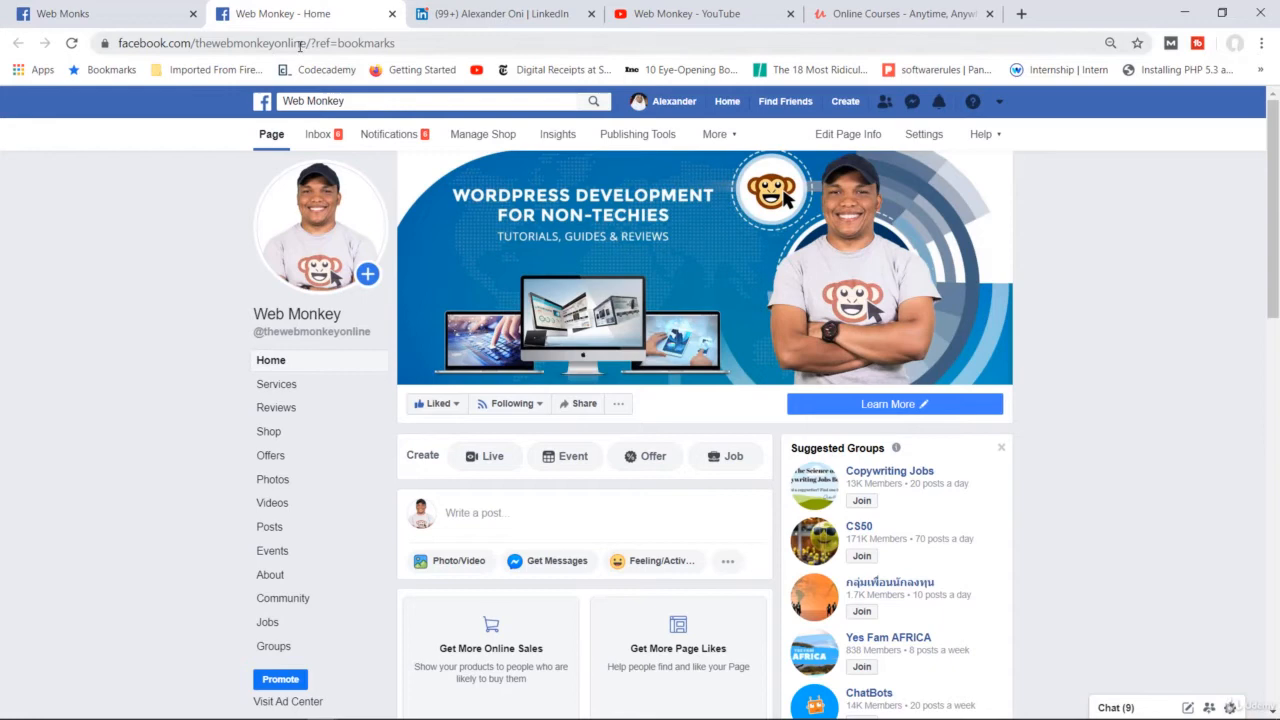
{"action": "mouse_move", "coordinate": [966, 320]}
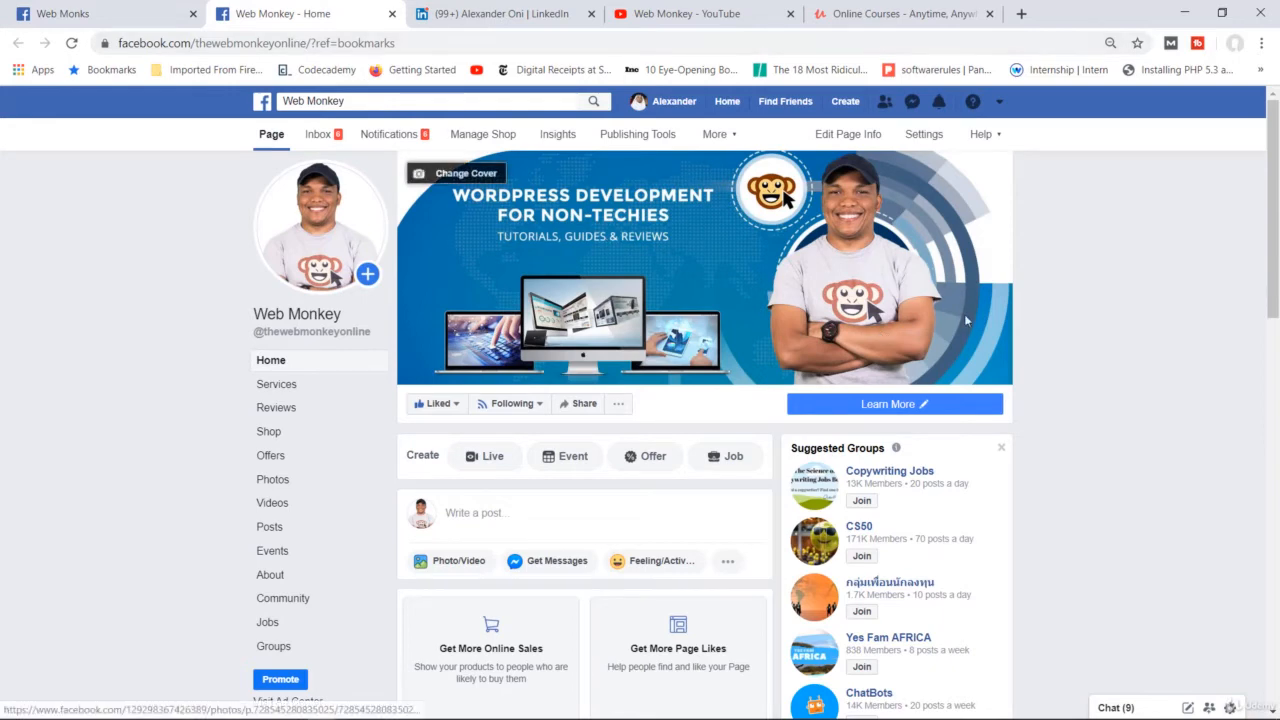
{"action": "mouse_move", "coordinate": [796, 248]}
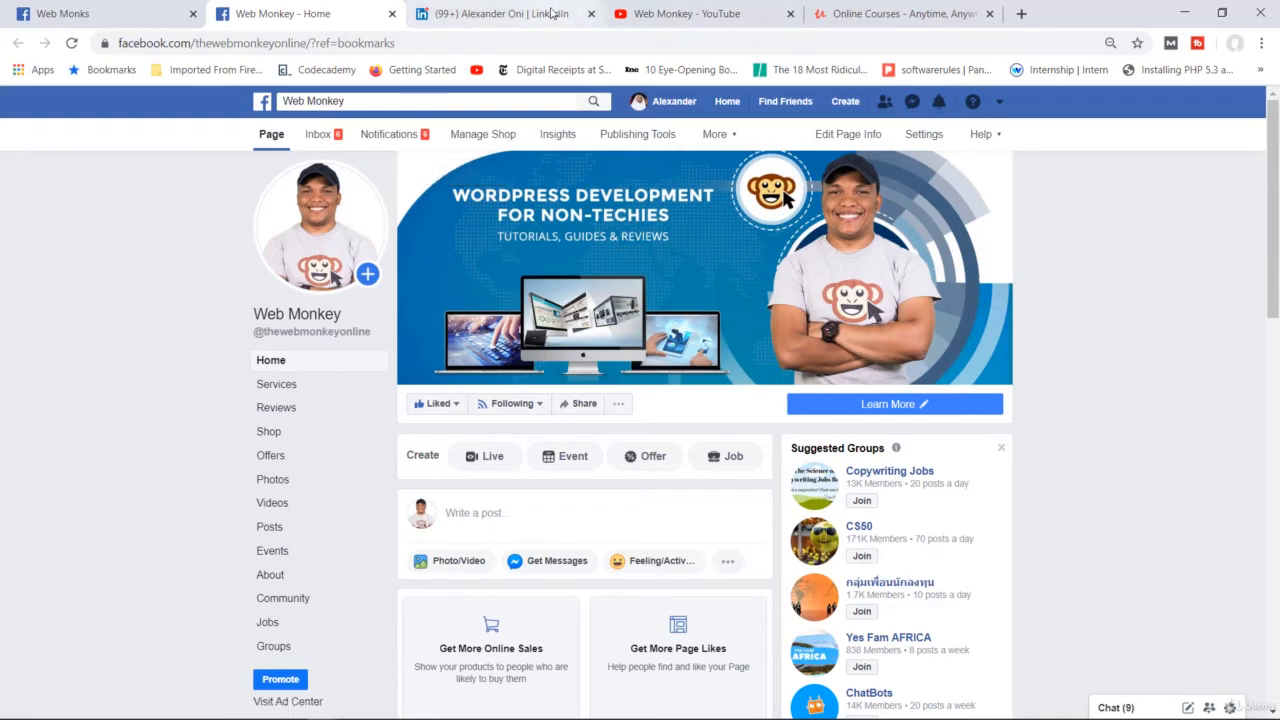
- Switch to the Web Monkey YouTube channel showing its WordPress tutorial uploads
{"action": "left_click", "coordinate": [700, 12]}
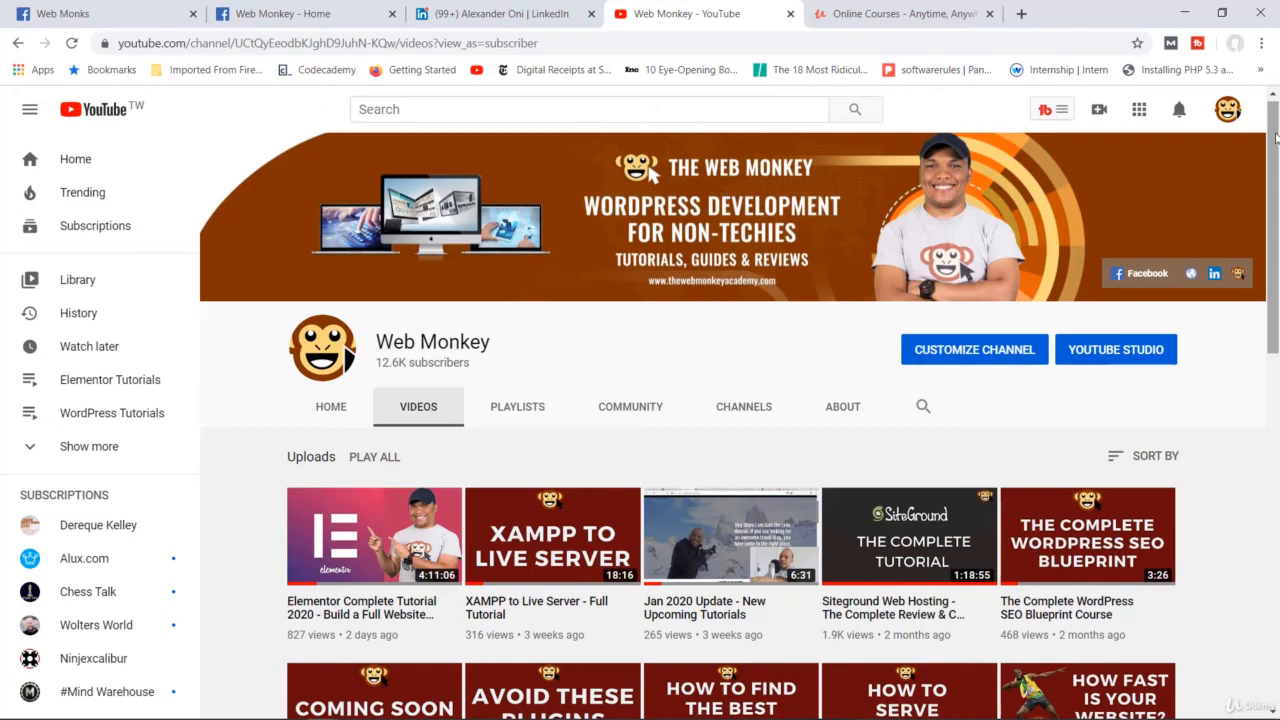
{"action": "scroll", "scroll_direction": "down", "scroll_amount": 3}
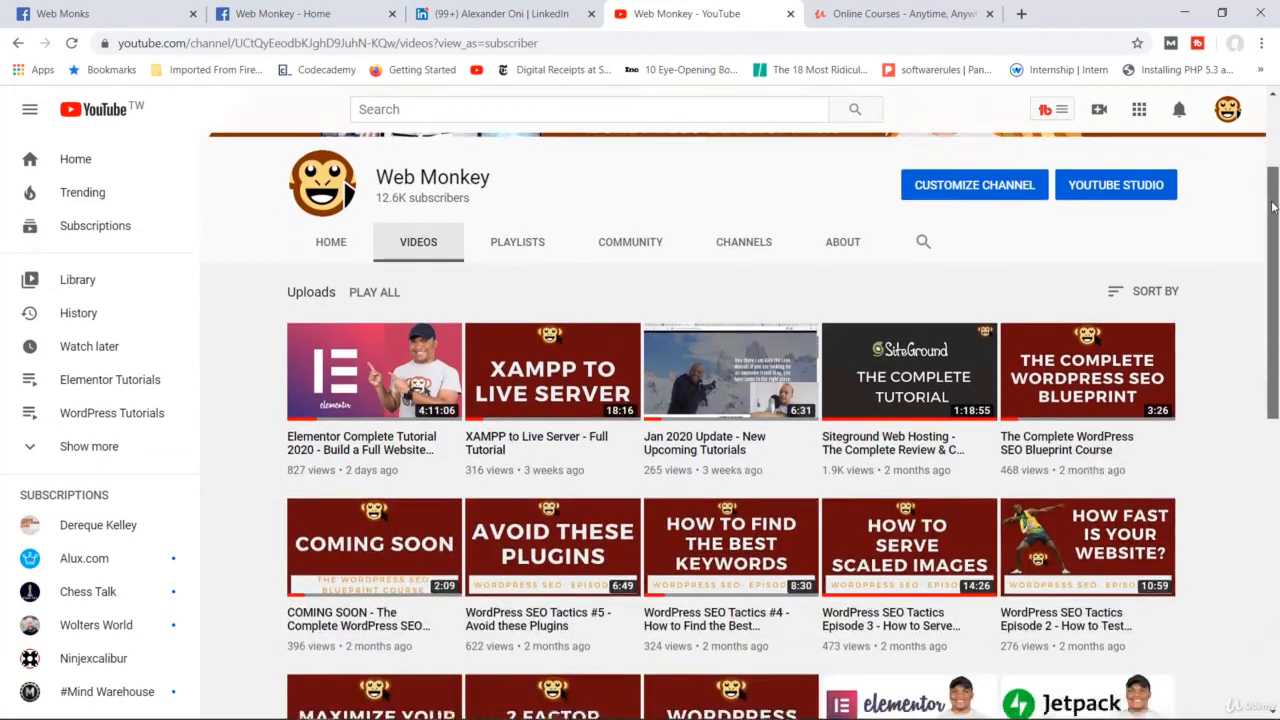
{"action": "scroll", "scroll_direction": "down", "scroll_amount": 3}
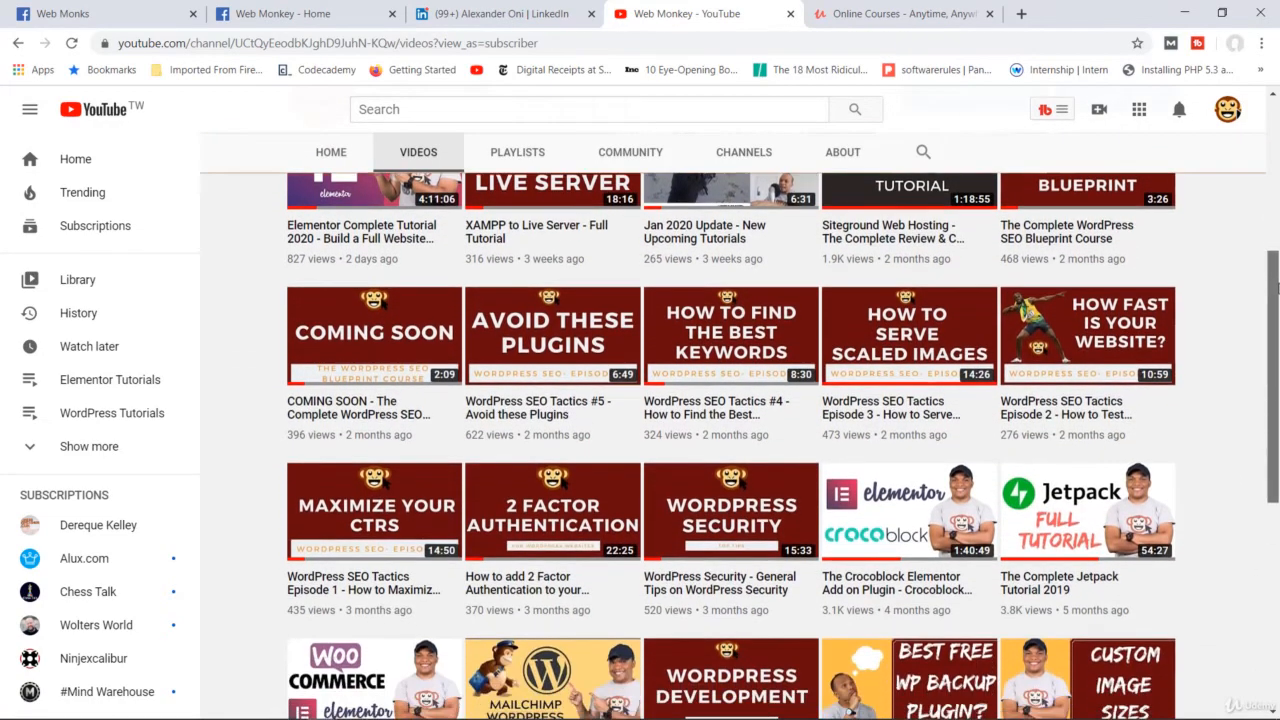
{"action": "scroll", "scroll_direction": "down", "scroll_amount": 3}
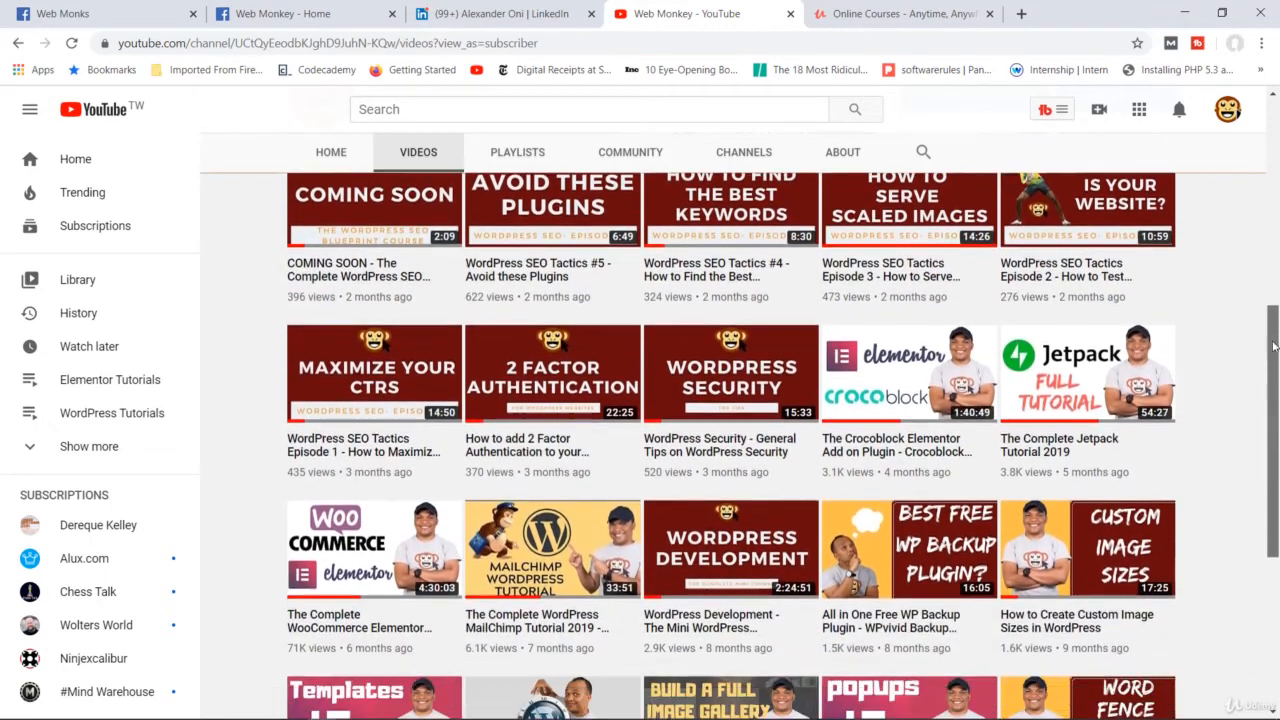
{"action": "scroll", "scroll_direction": "down", "scroll_amount": 3}
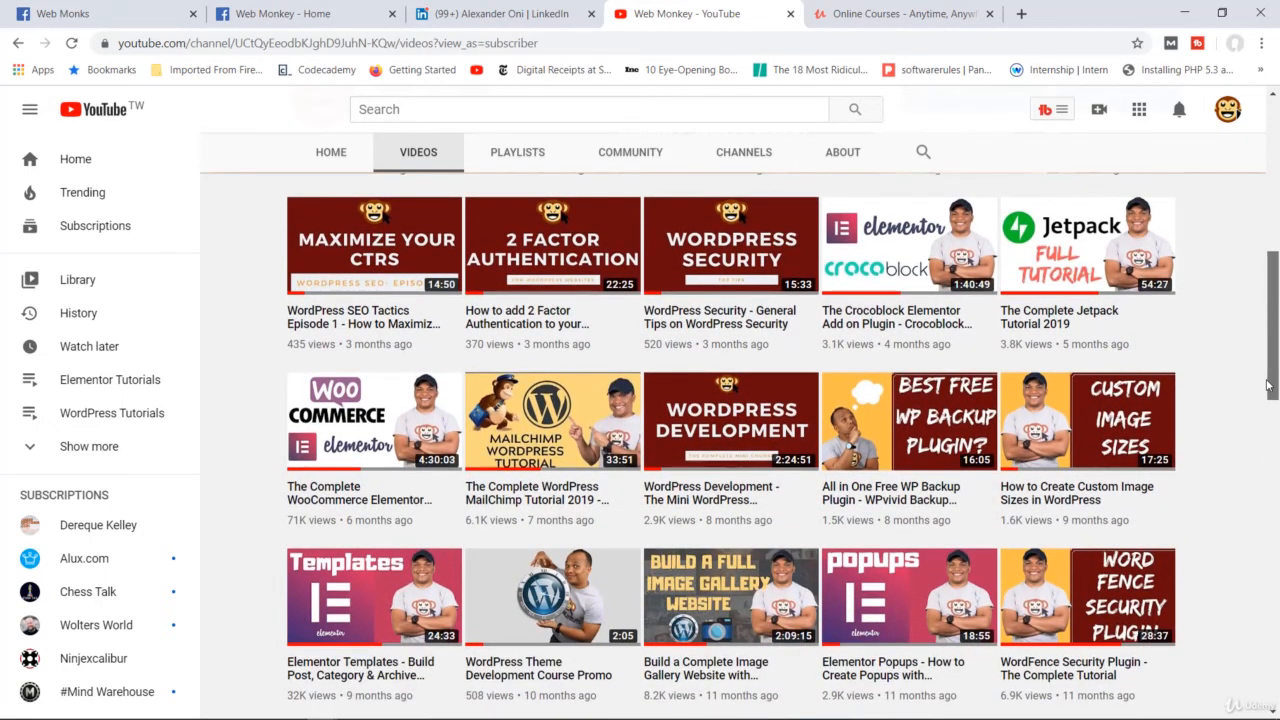
{"action": "scroll", "scroll_direction": "up", "scroll_amount": 3}
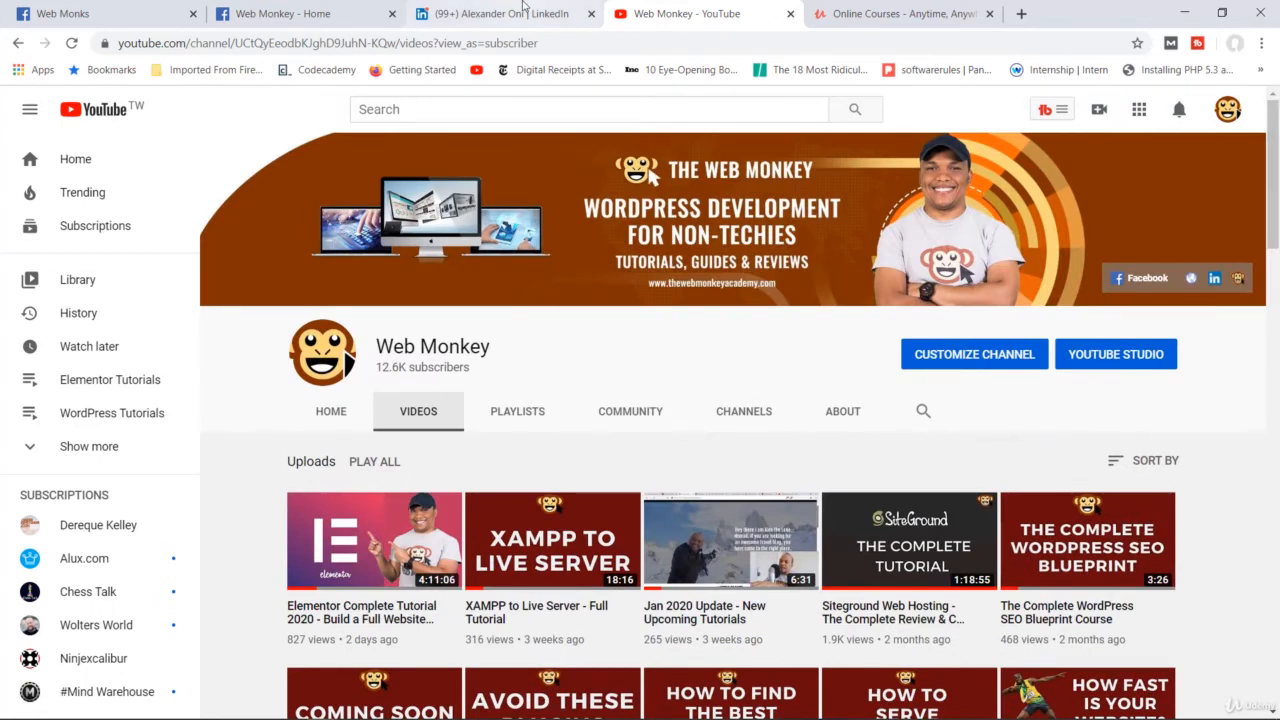
- Show Alexander Oni's LinkedIn profile, briefly revisiting the Facebook page and YouTube channel in between
{"action": "left_click", "coordinate": [504, 12]}
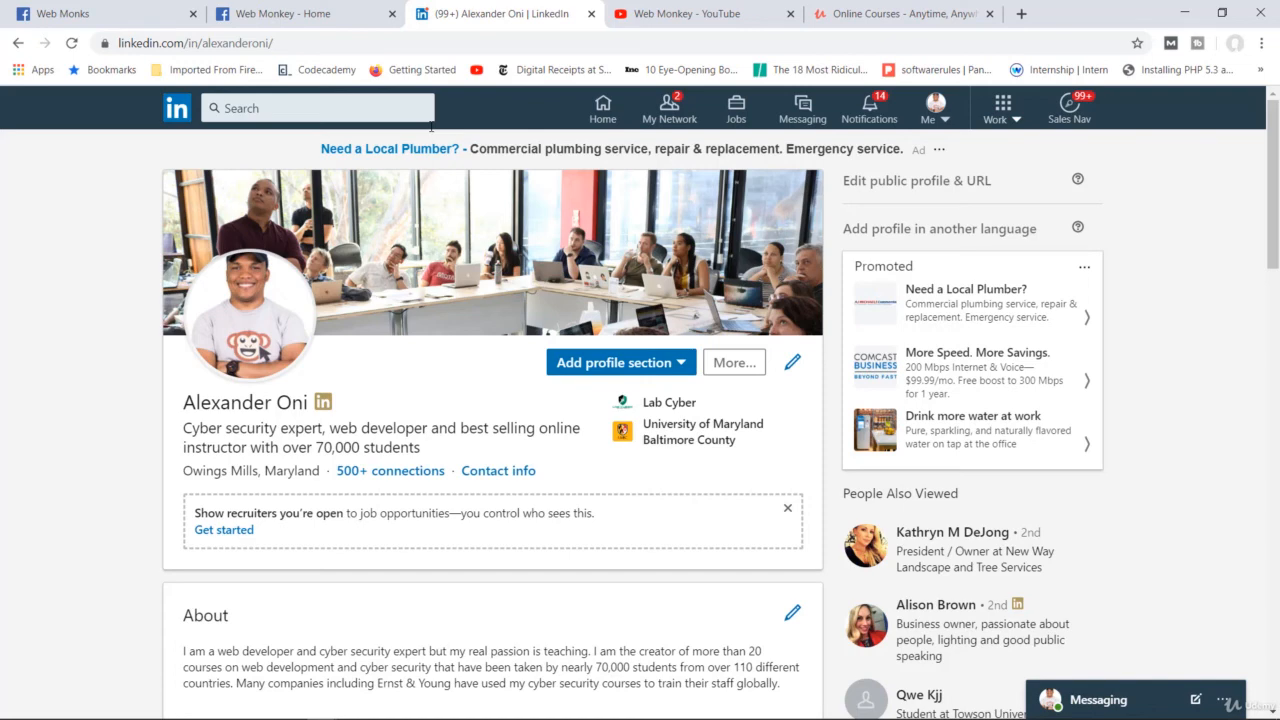
{"action": "left_click", "coordinate": [290, 12]}
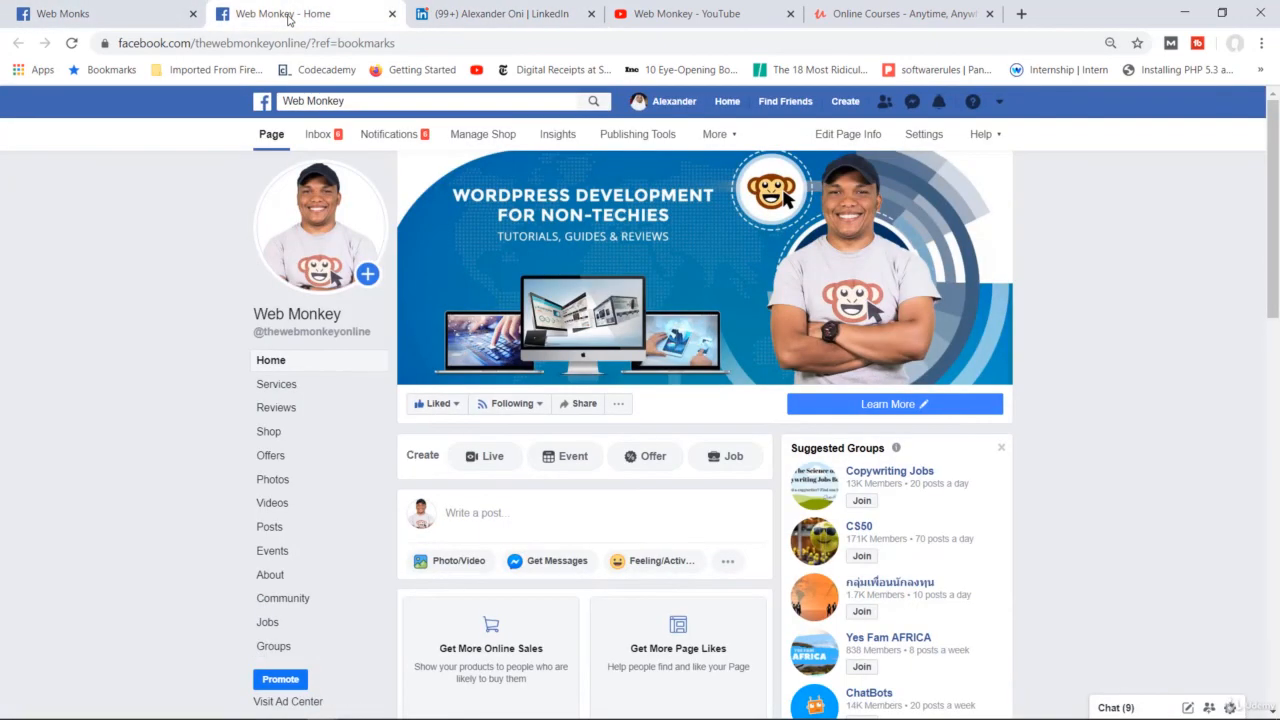
{"action": "left_click", "coordinate": [690, 12]}
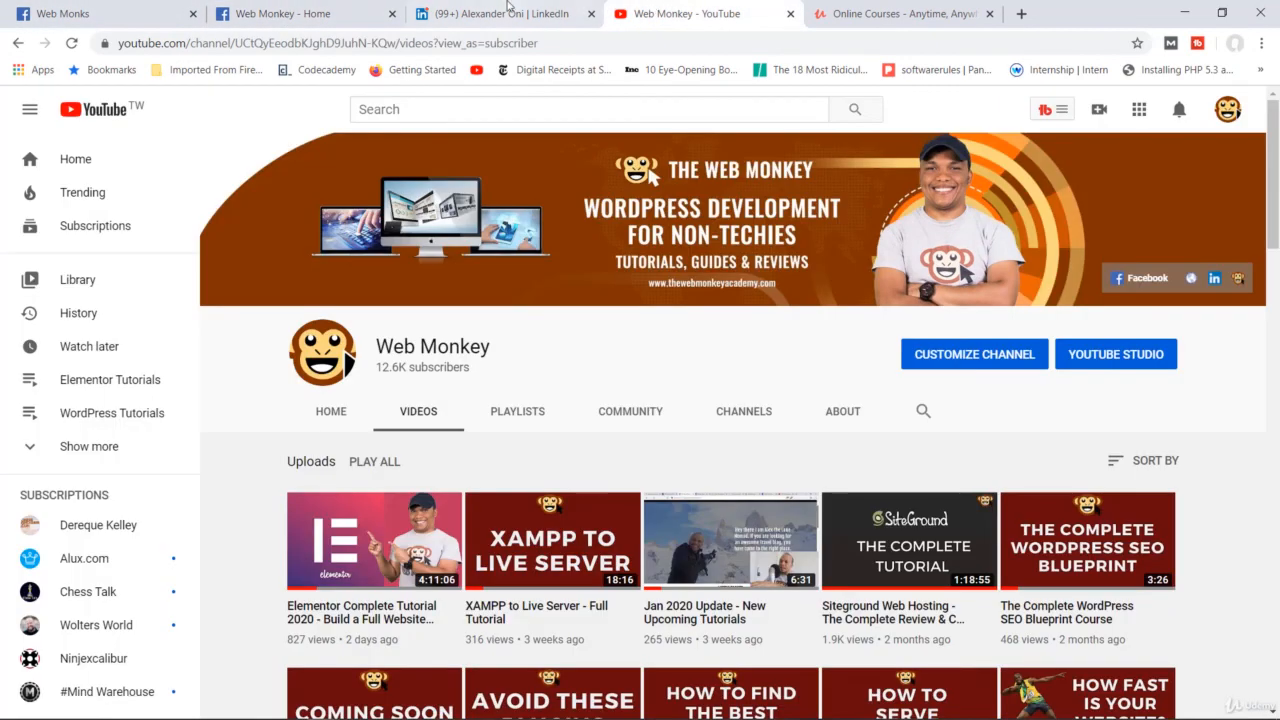
{"action": "left_click", "coordinate": [500, 12]}
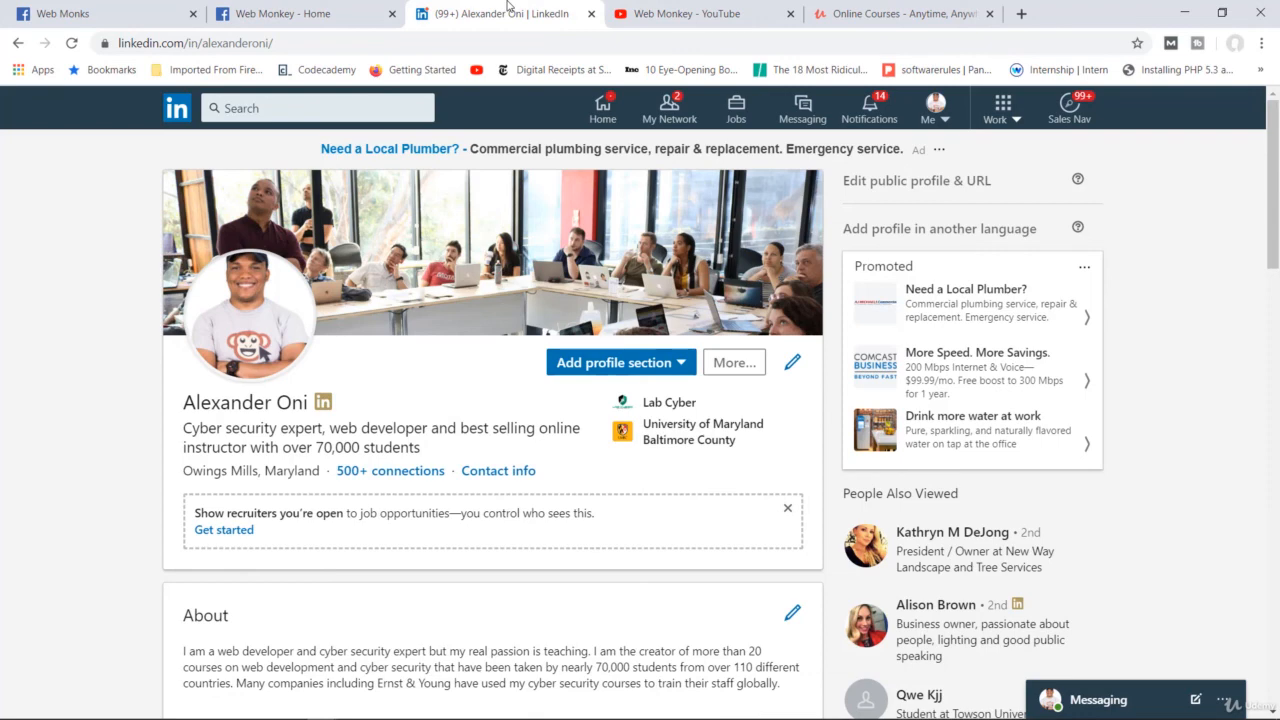